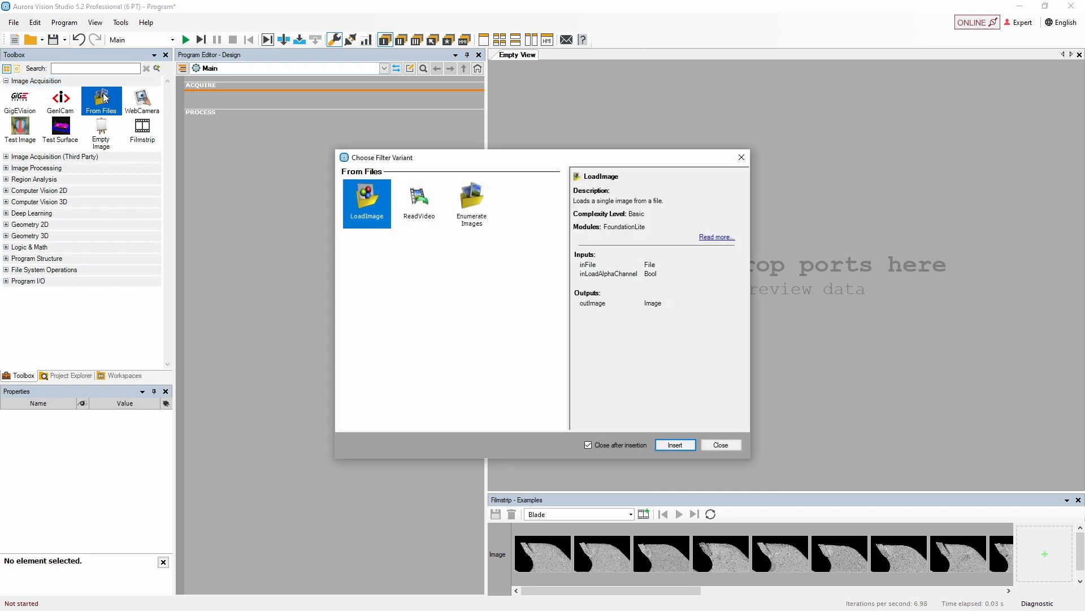
pyautogui.moveTo(360, 186)
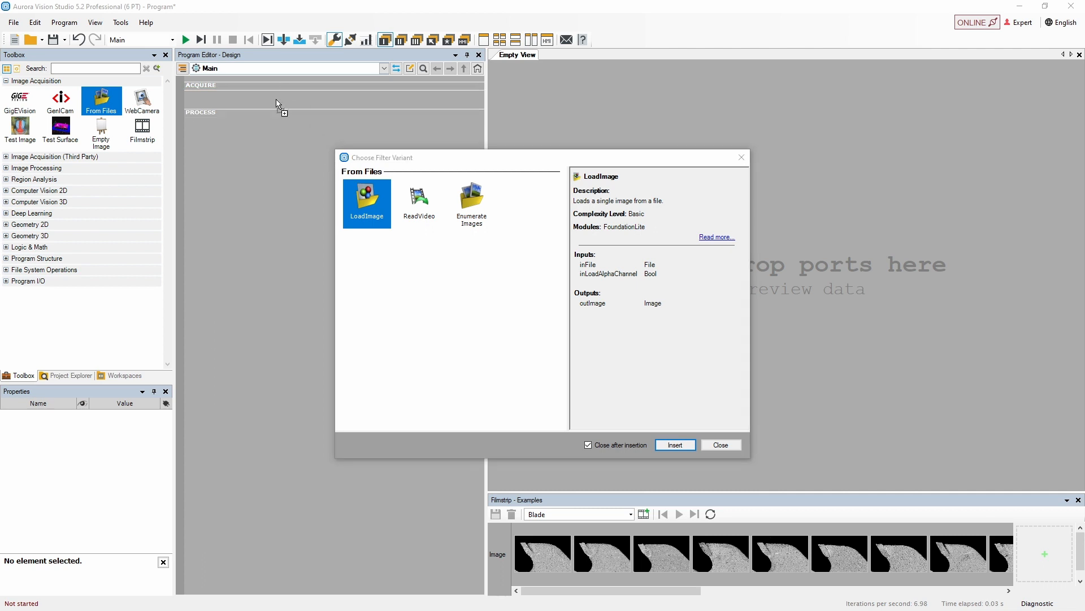
# Drop the LoadImage filter into the ACQUIRE section of the Main program
pyautogui.click(674, 444)
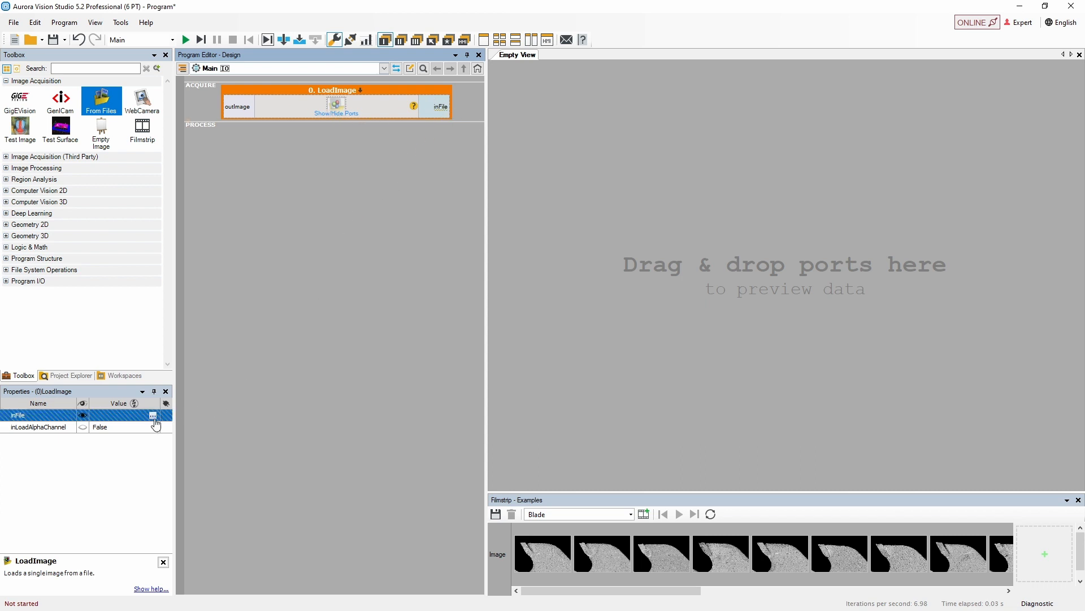
# Pick the image file for LoadImage's inFile, preview outImage (the mandrill photo) and run
pyautogui.click(153, 415)
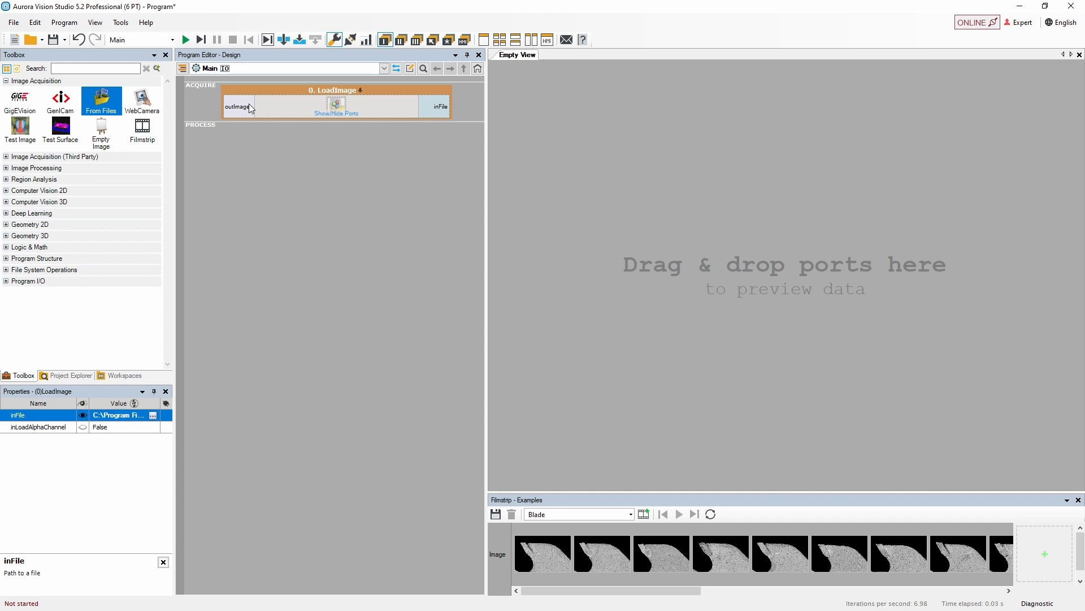
pyautogui.click(336, 89)
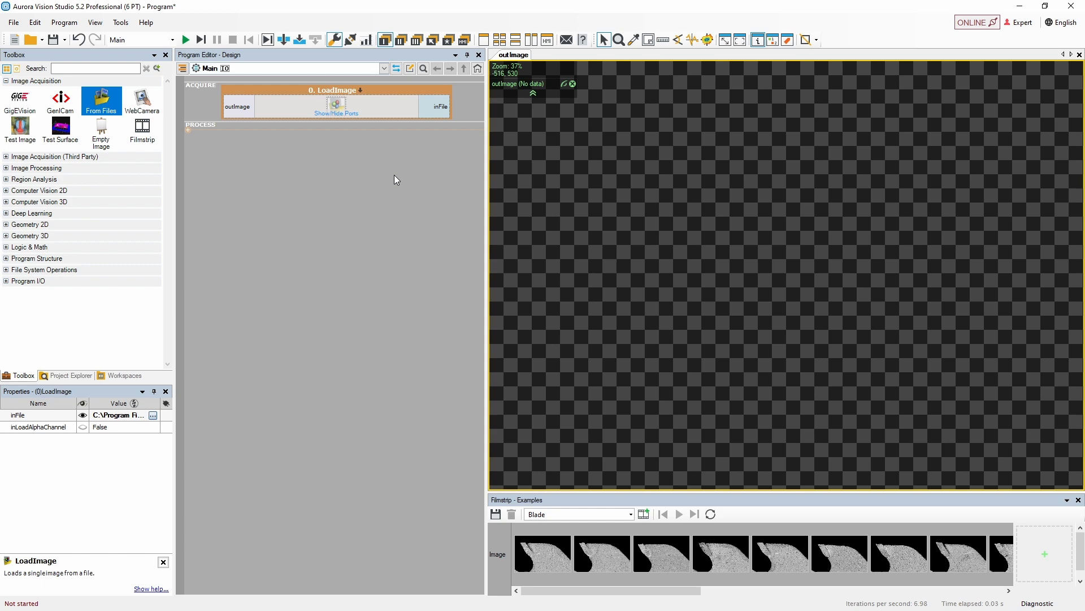
pyautogui.click(184, 40)
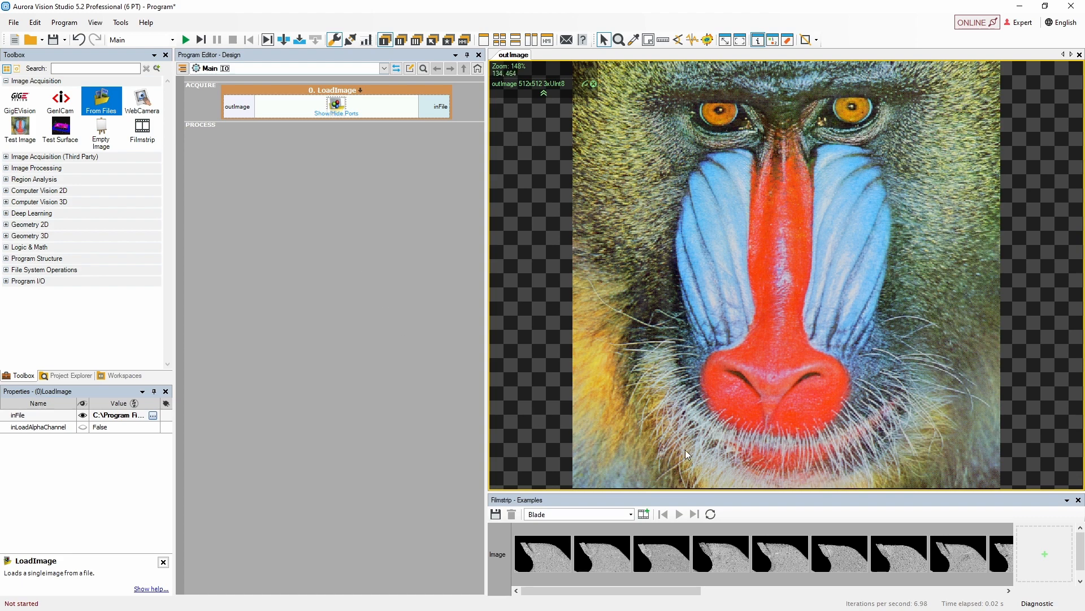
pyautogui.moveTo(564, 279)
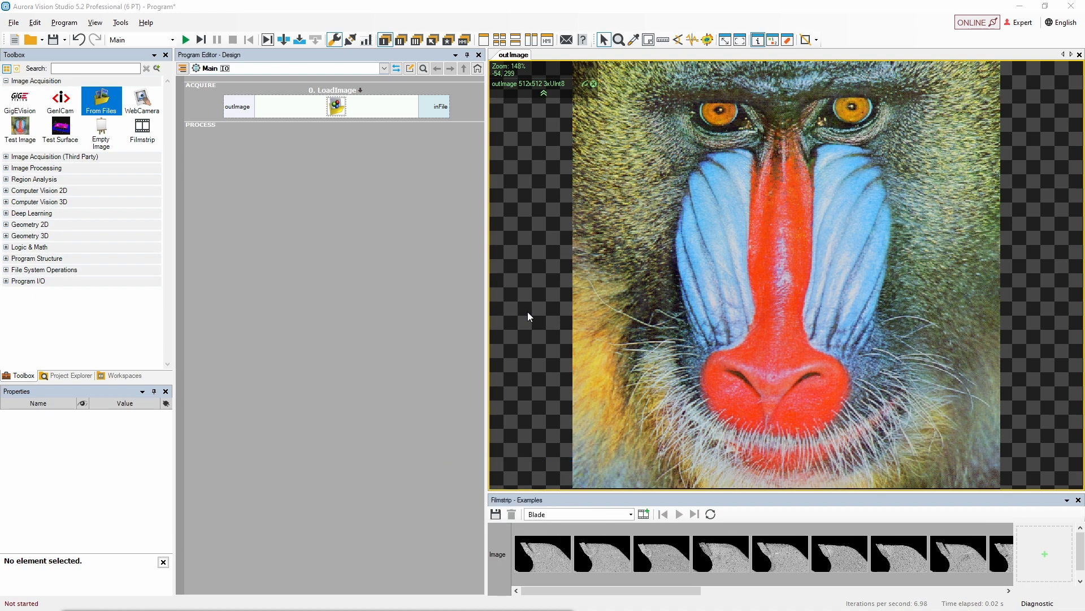
pyautogui.moveTo(529, 316)
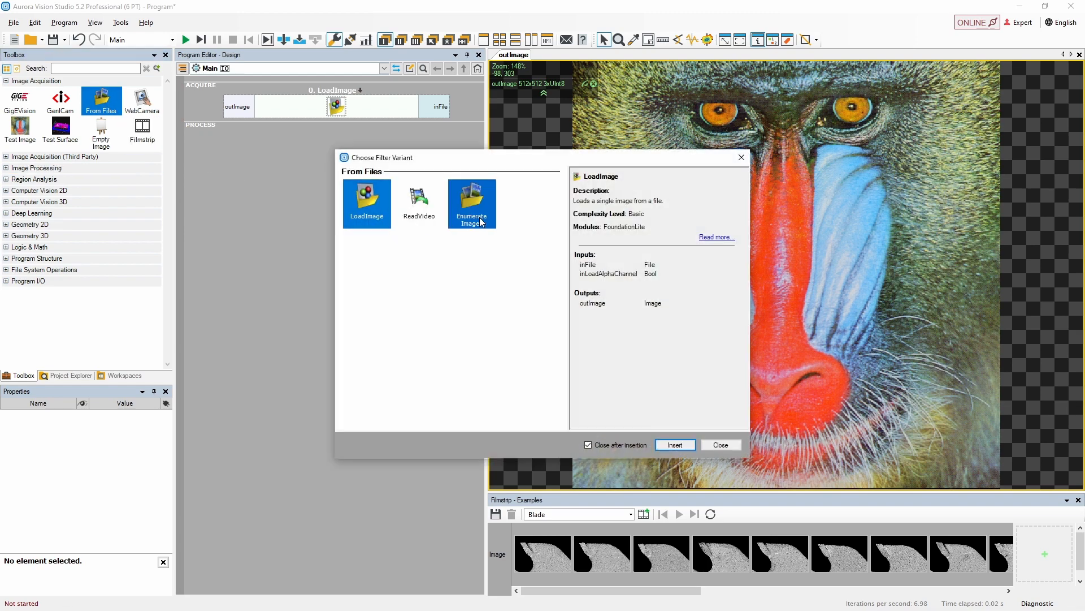
# Choose the EnumerateImages variant and insert it into ACQUIRE below LoadImage
pyautogui.click(472, 203)
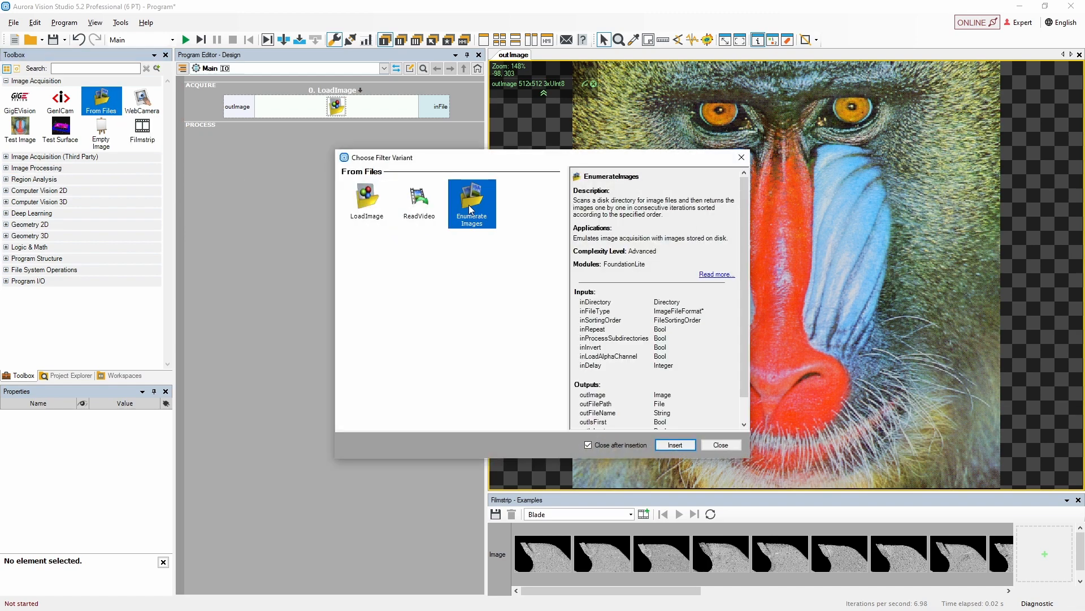
pyautogui.click(673, 444)
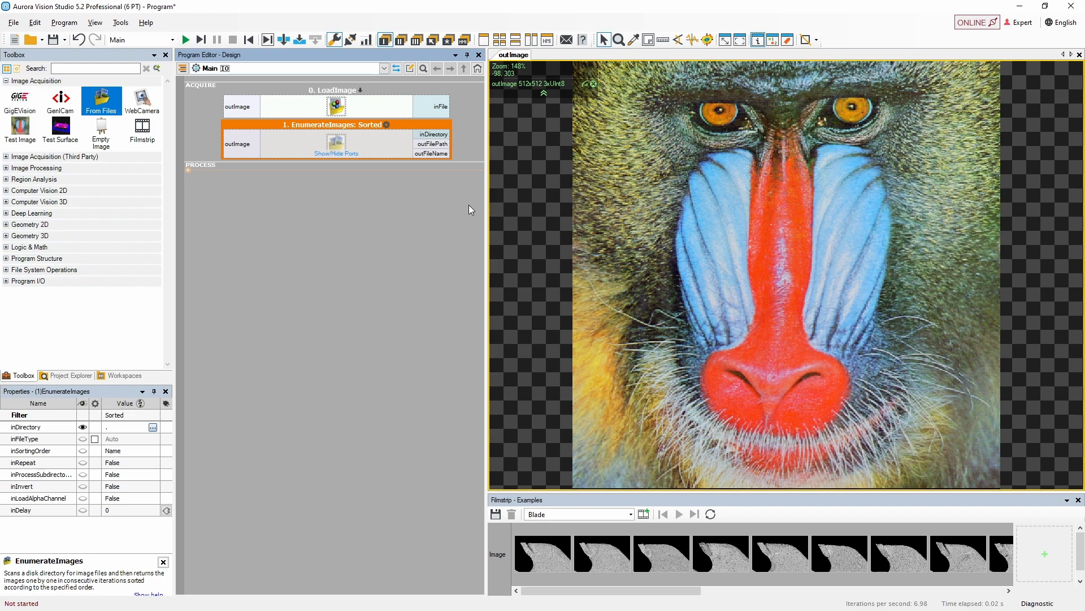
pyautogui.moveTo(454, 175)
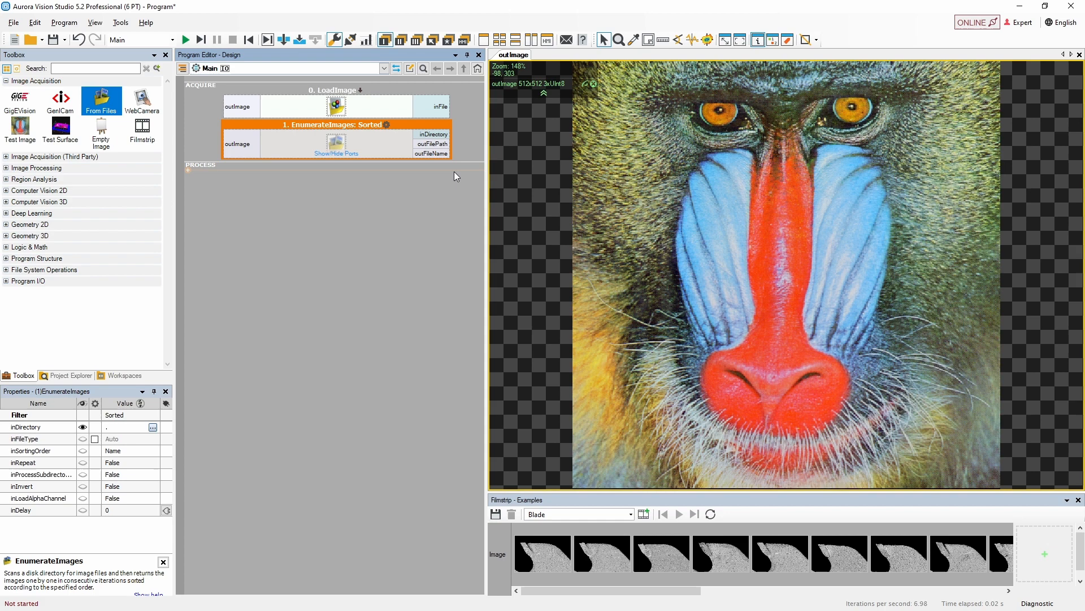
# Point EnumerateImages' inDirectory at the _TestImages folder
pyautogui.click(27, 426)
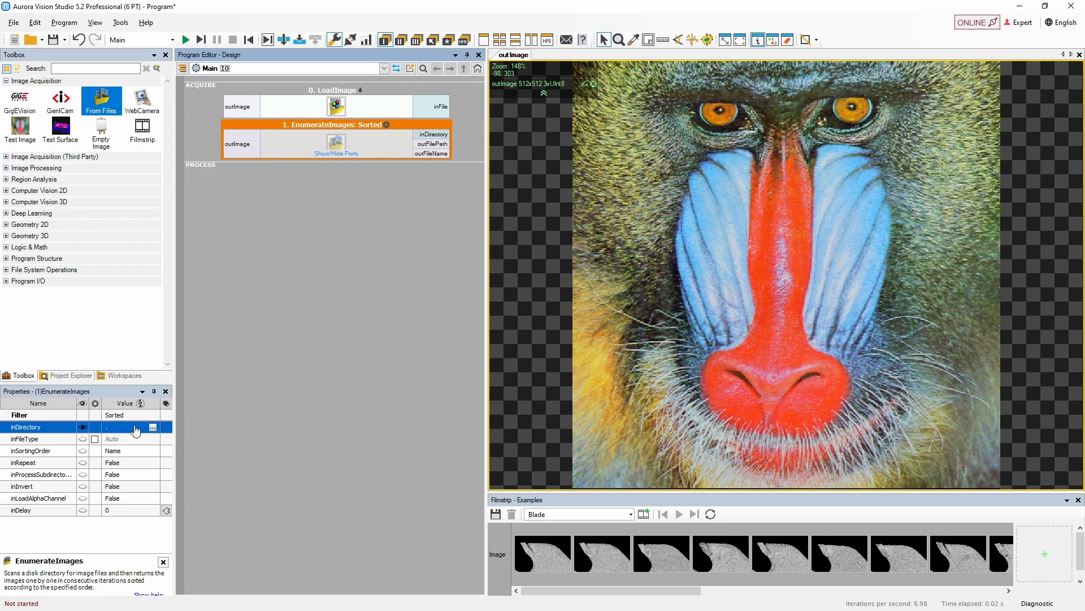
pyautogui.click(152, 426)
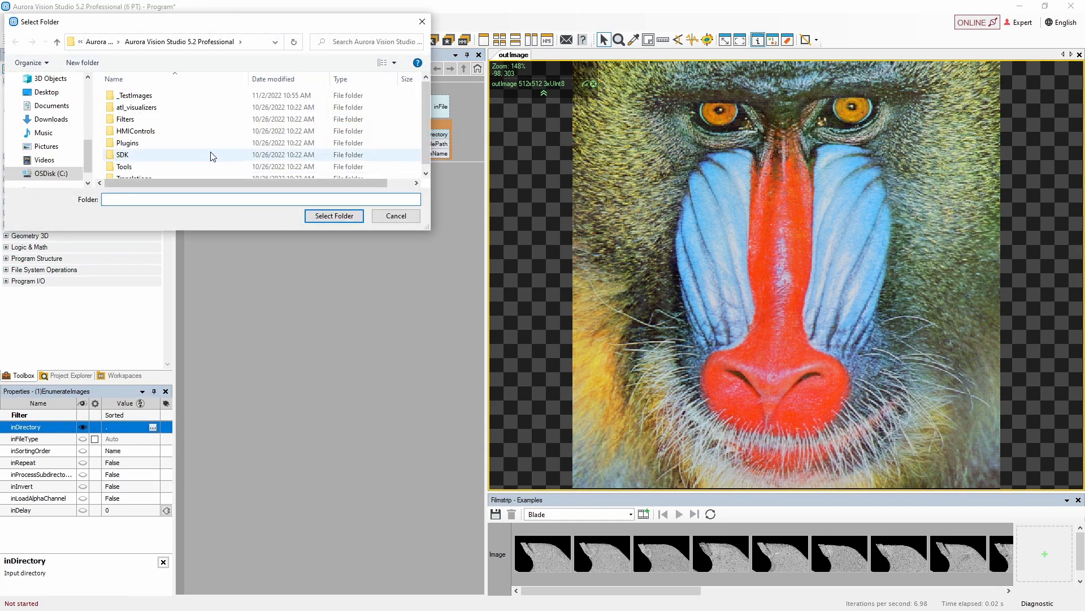
pyautogui.click(135, 95)
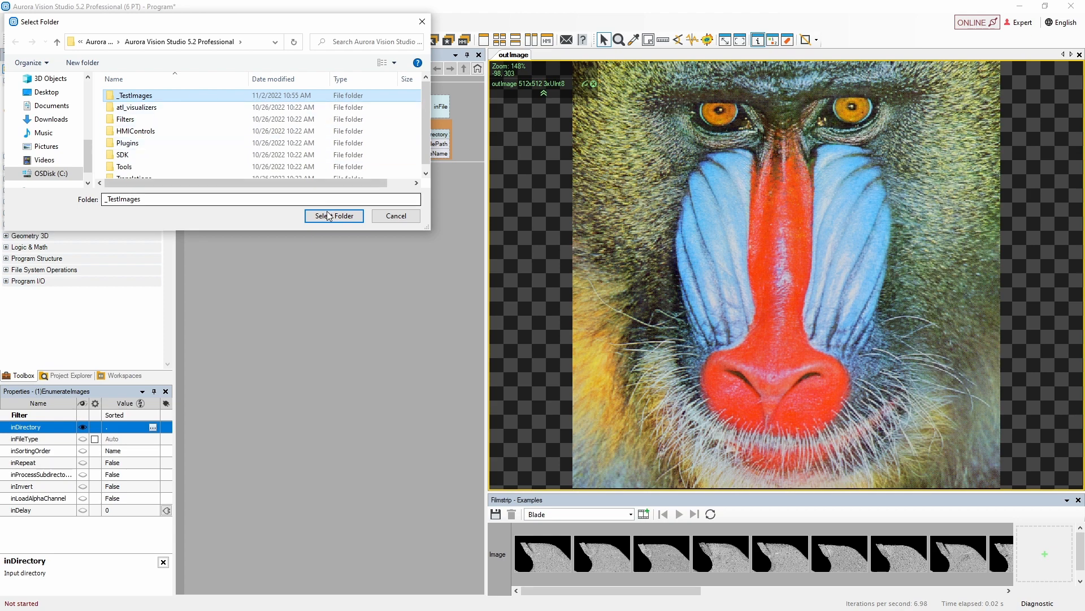
pyautogui.click(333, 216)
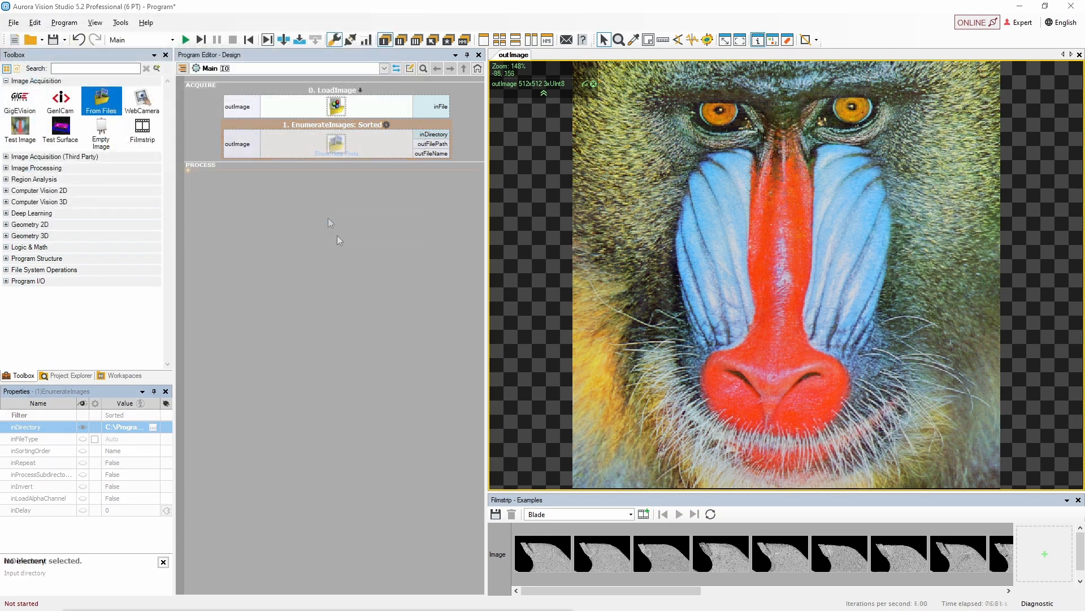
pyautogui.click(338, 240)
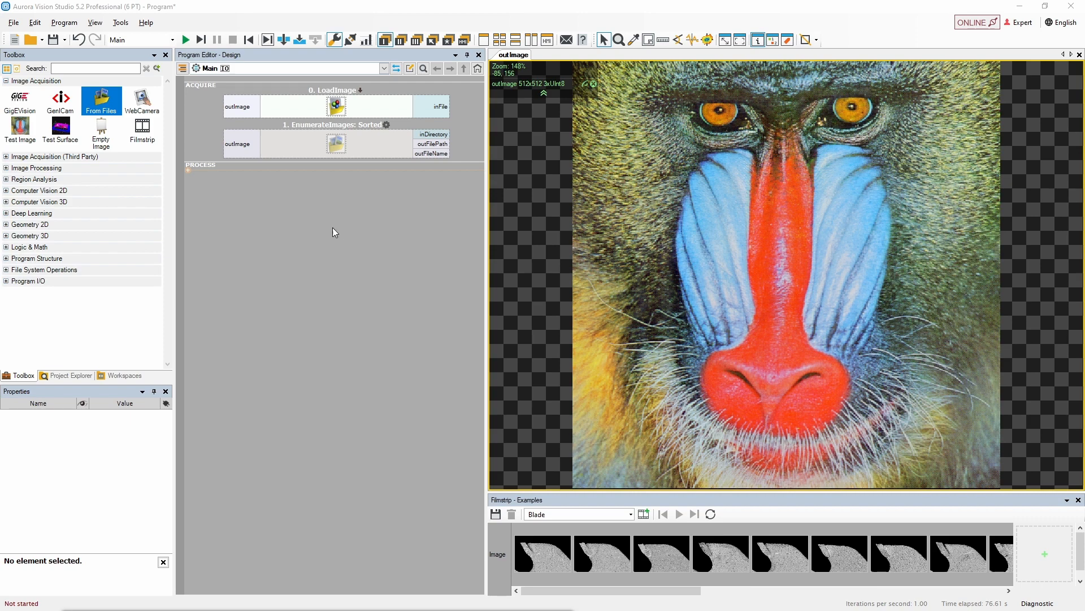
# Make EnumerateImages repeat its sequence with an inDelay of 1000 ms
pyautogui.click(335, 144)
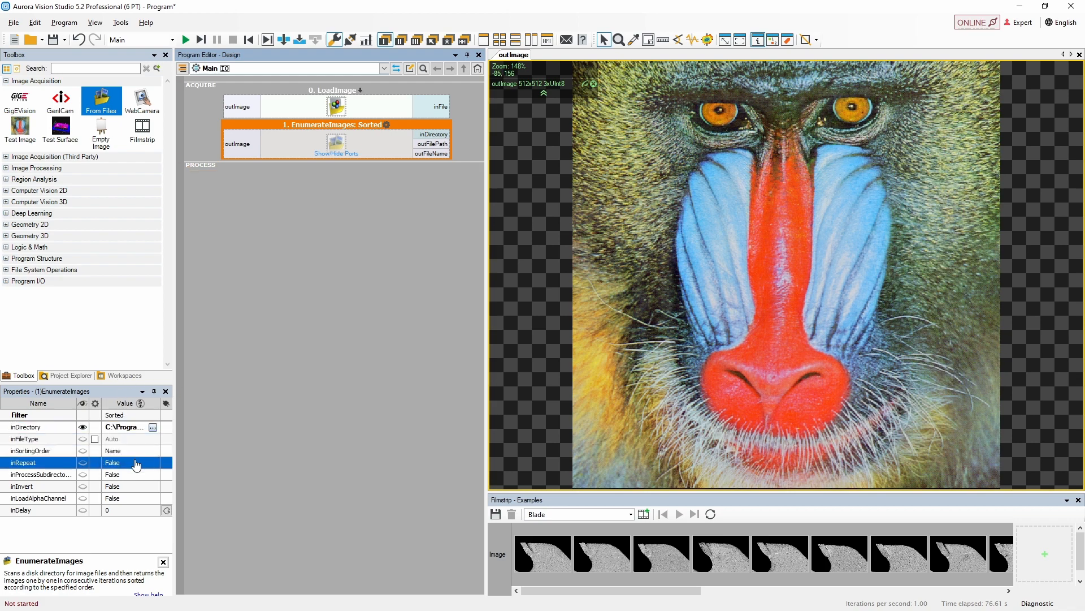
pyautogui.click(130, 462)
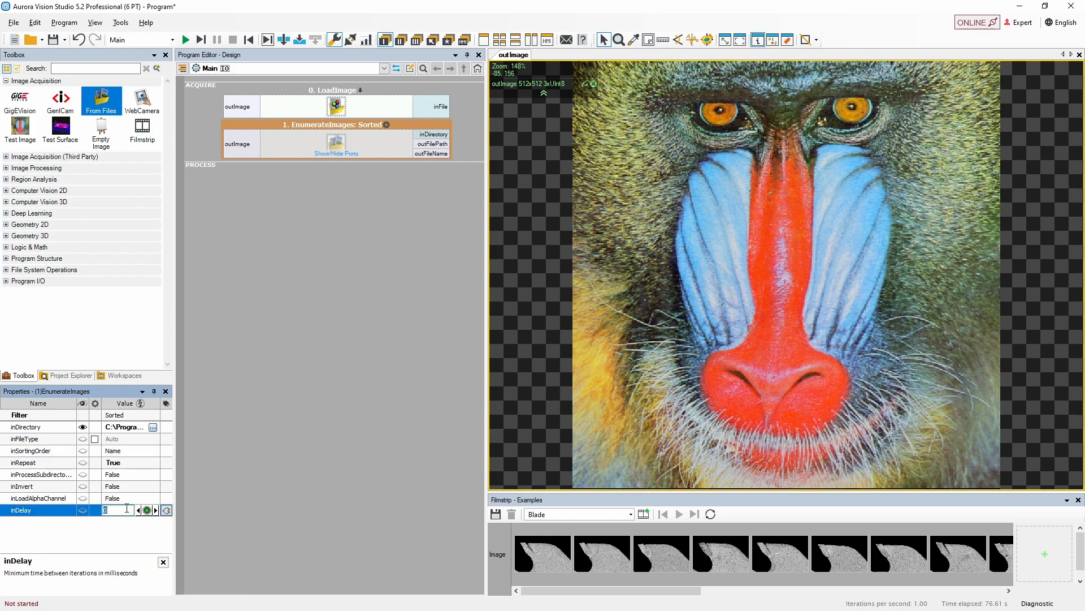
pyautogui.write('1000')
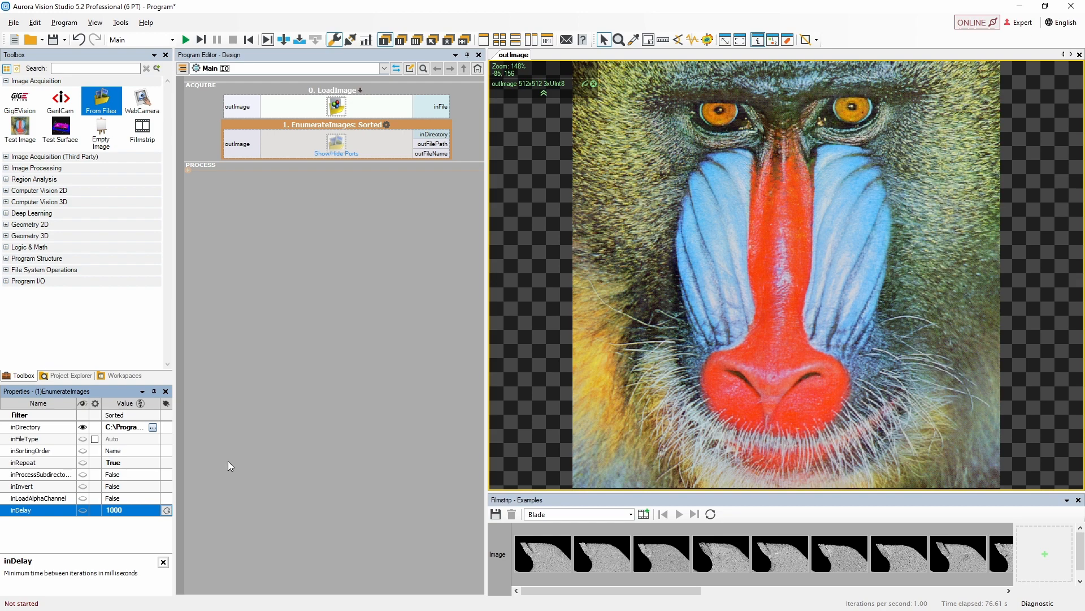
pyautogui.moveTo(332, 400)
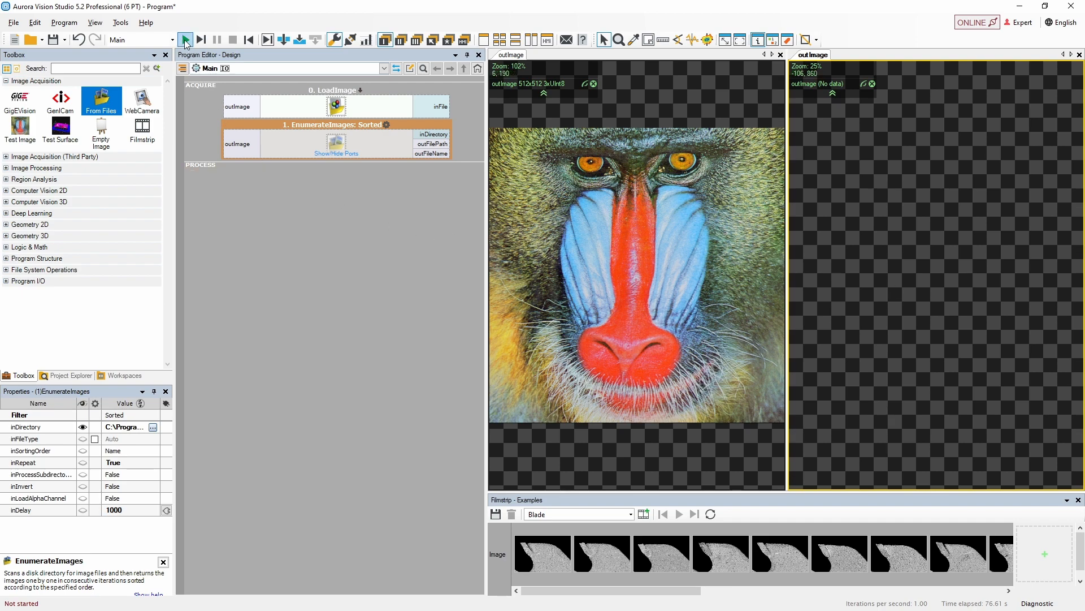
# Run the program so EnumerateImages iterates through the _TestImages pictures
pyautogui.click(184, 40)
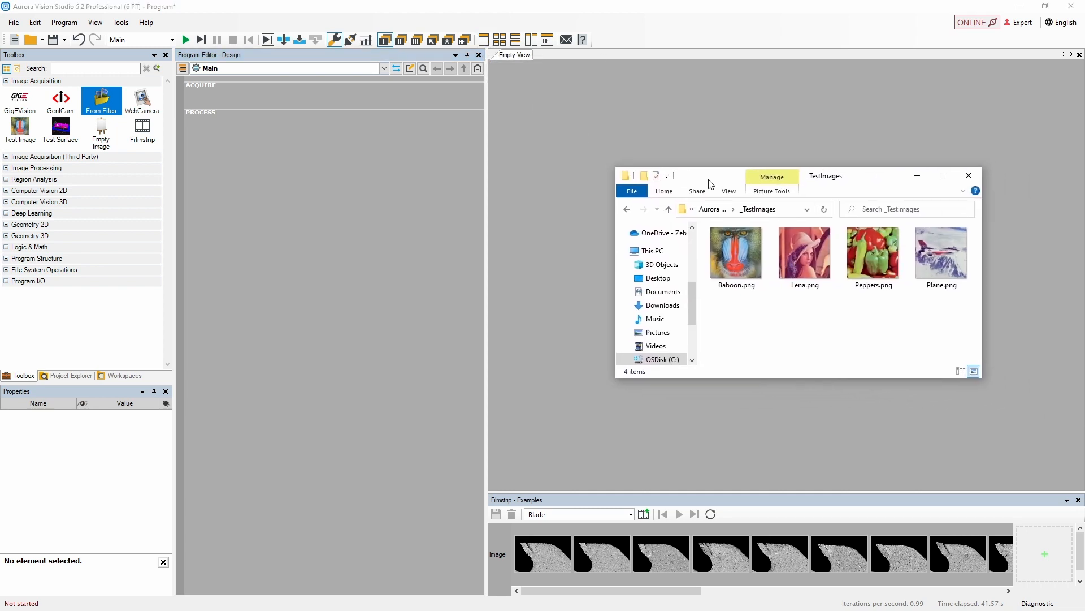
# Load Lena.png into ACQUIRE as a LoadImage filter and preview the portrait output
pyautogui.click(803, 252)
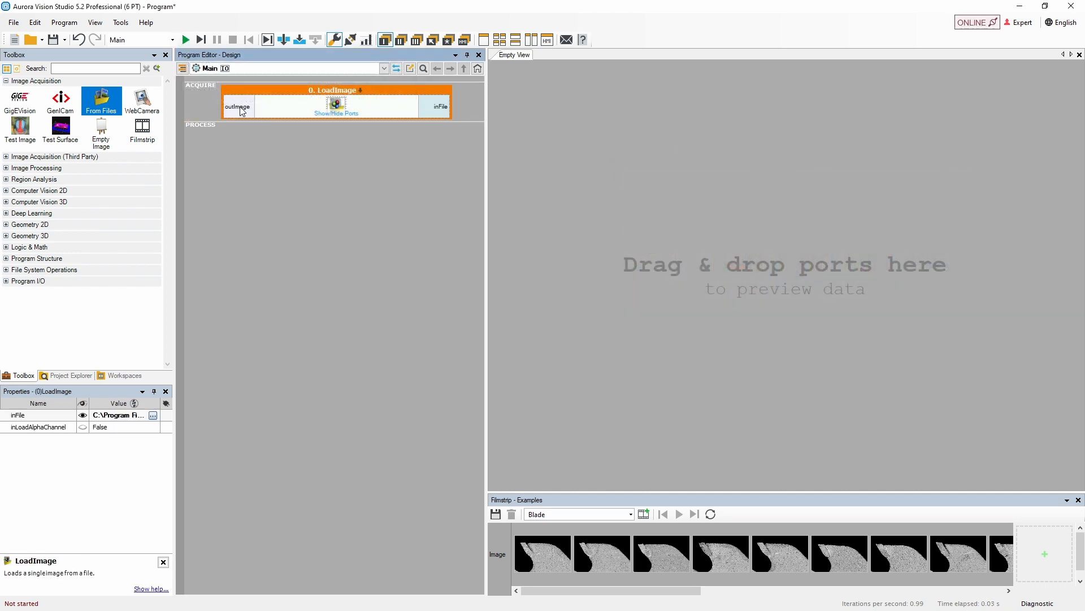
pyautogui.click(238, 106)
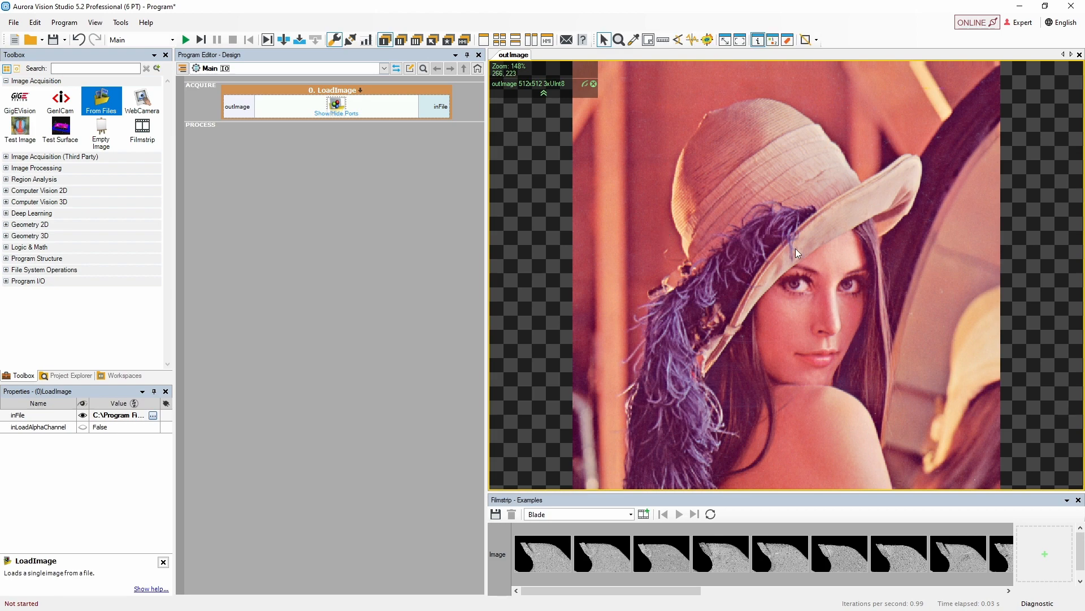
pyautogui.moveTo(868, 165)
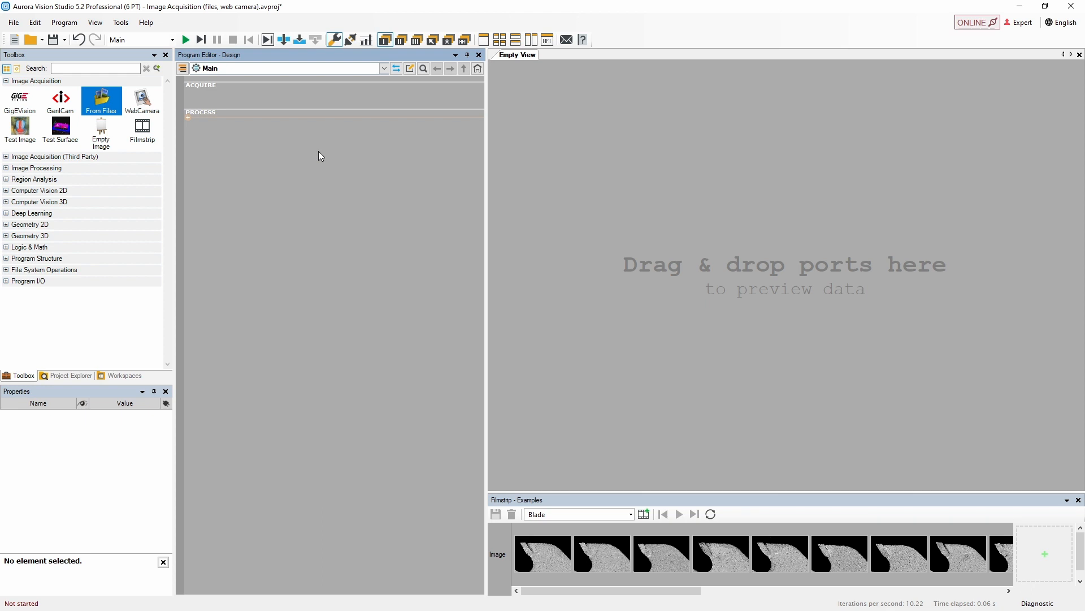
pyautogui.moveTo(141, 101)
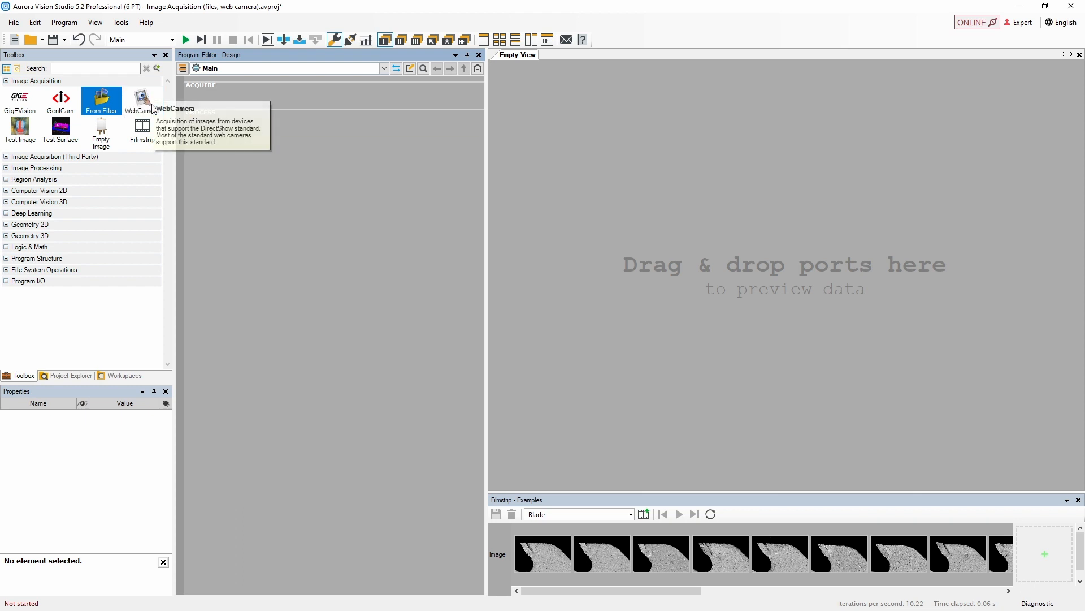
pyautogui.moveTo(142, 101)
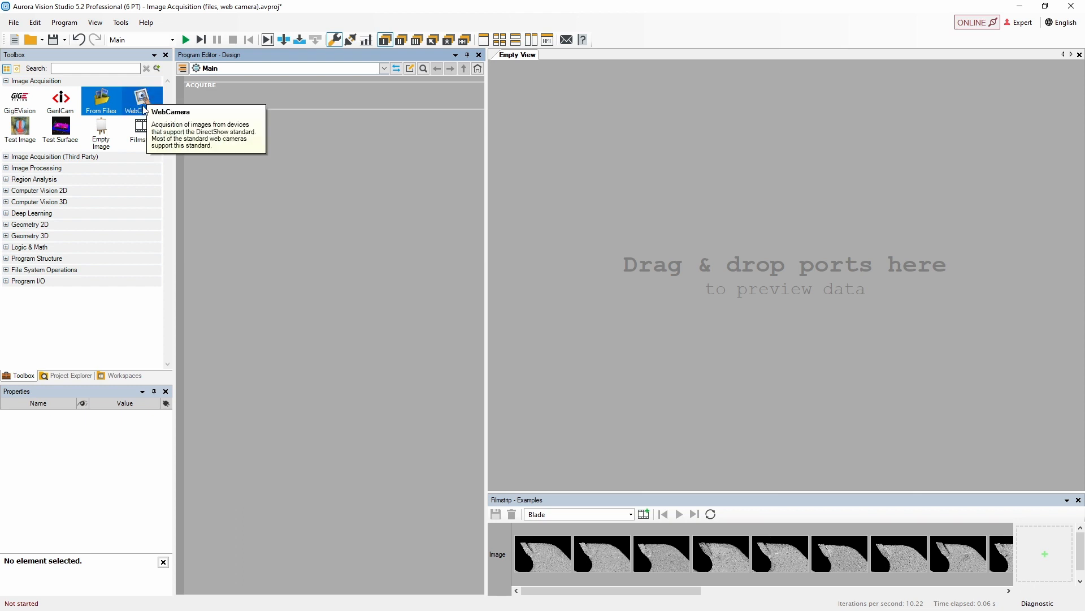
# Add WebCamera_GrabImage with inCameraIndex 1, preview outFrame and run the live stream
pyautogui.moveTo(141, 100); pyautogui.dragTo(336, 103)
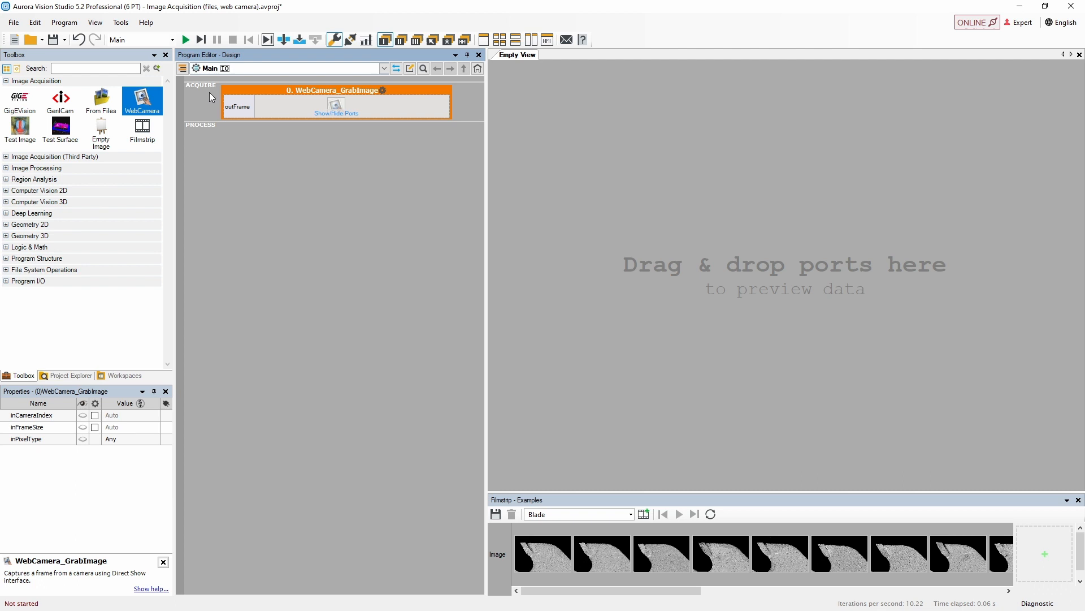
pyautogui.moveTo(183, 414)
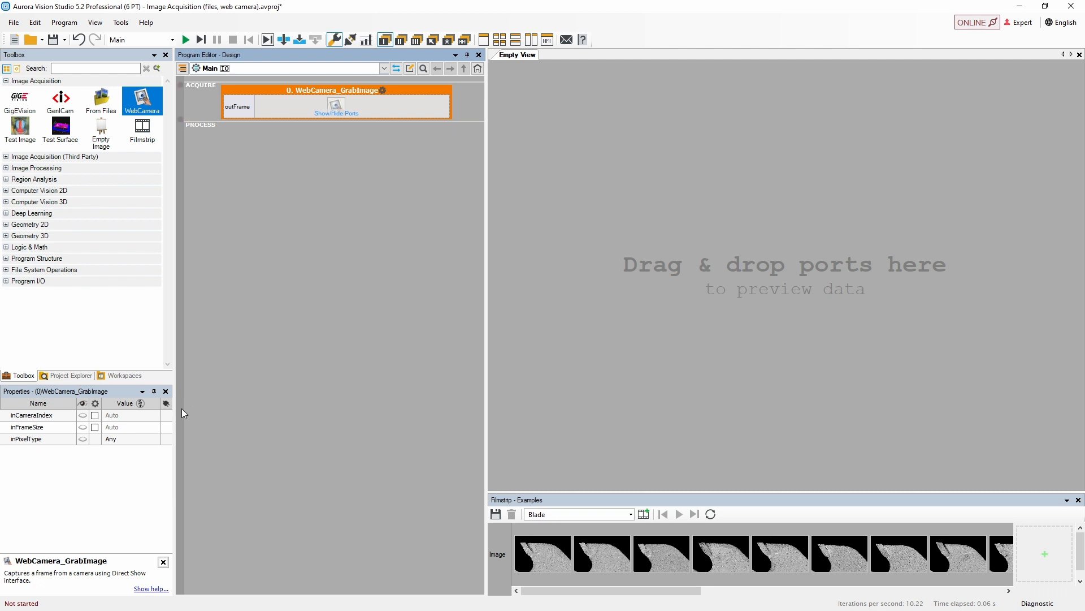
pyautogui.click(38, 415)
pyautogui.write('1')
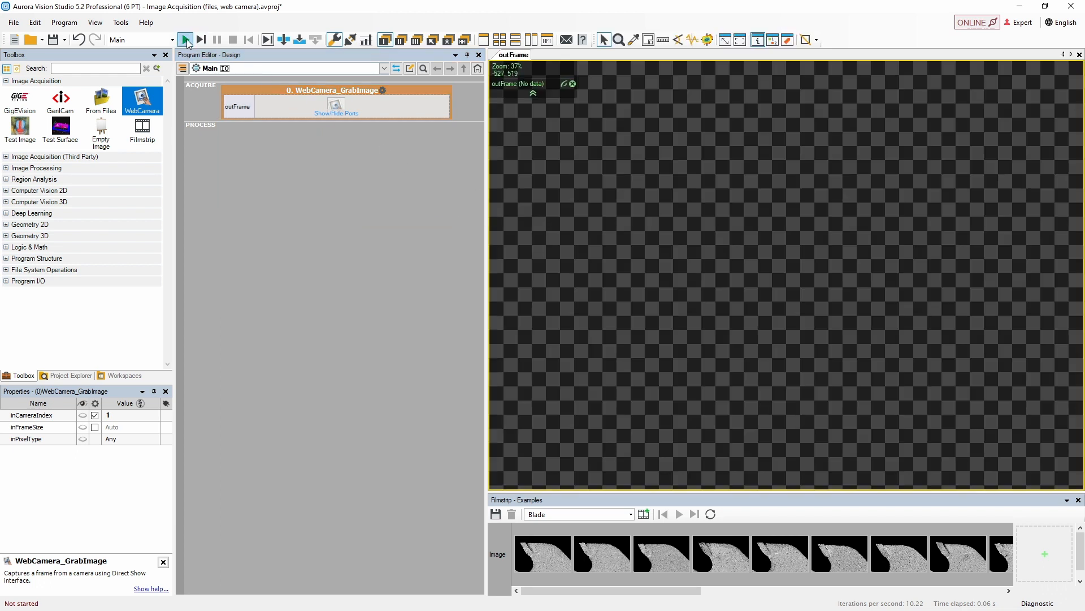
pyautogui.click(184, 39)
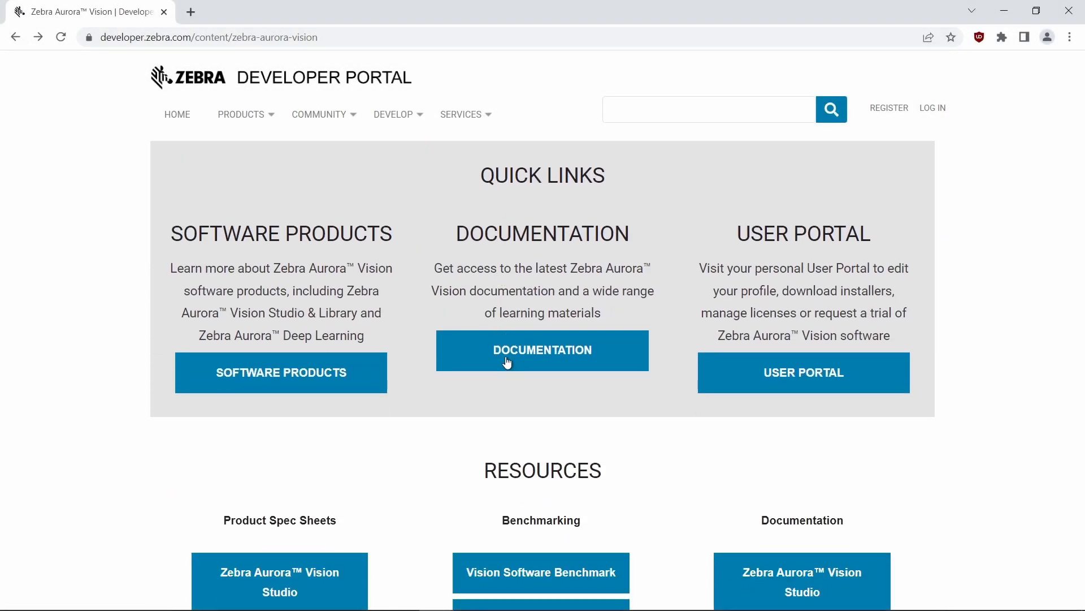
# Go from the developer portal's Documentation to the Aurora Vision Studio docs' Main Window Overview
pyautogui.click(541, 350)
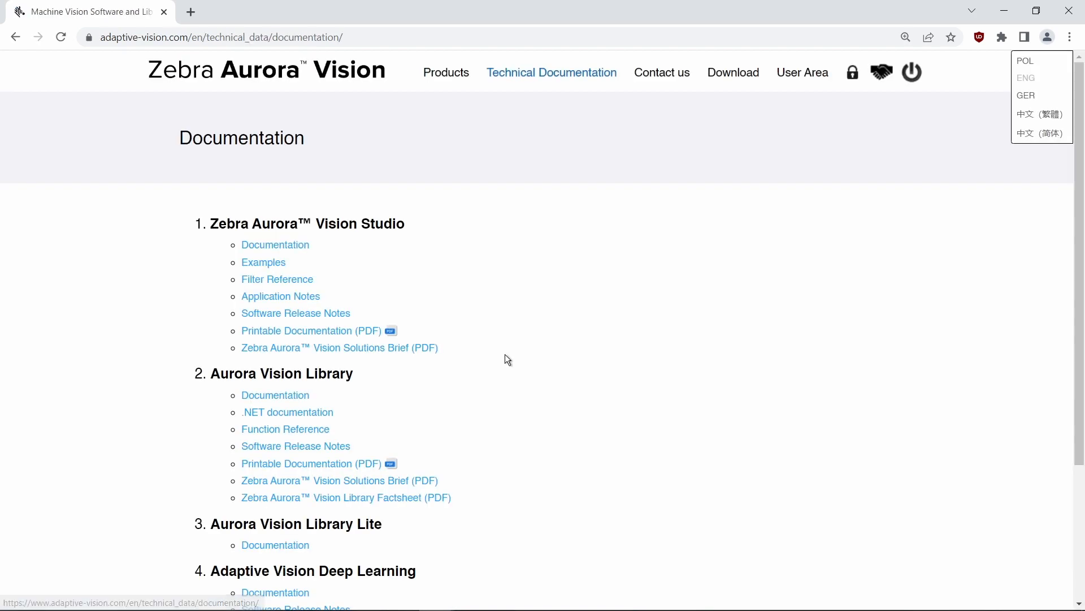
pyautogui.click(274, 244)
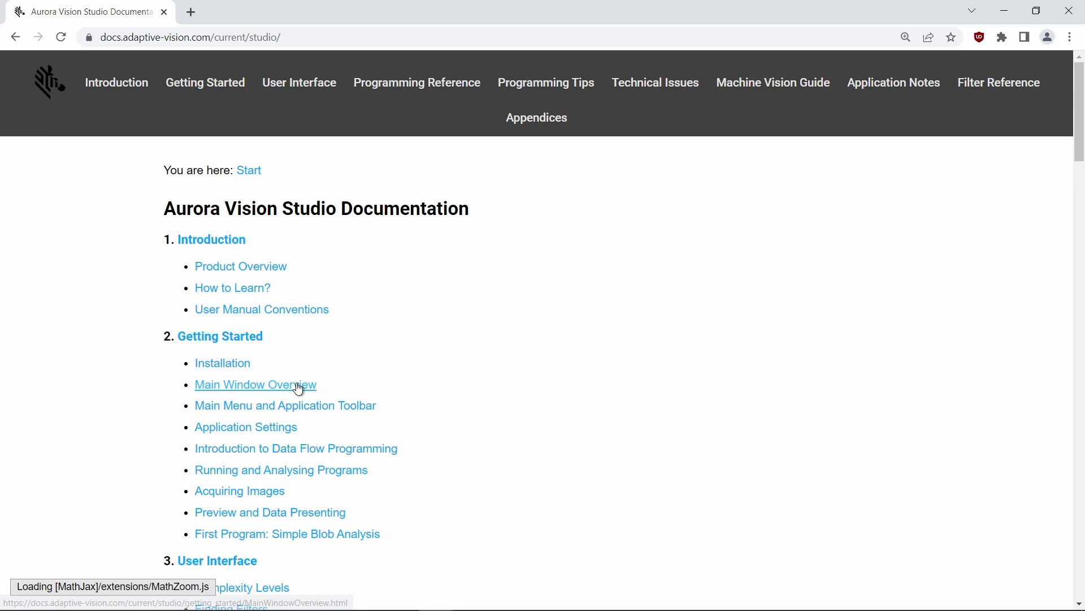
pyautogui.click(256, 385)
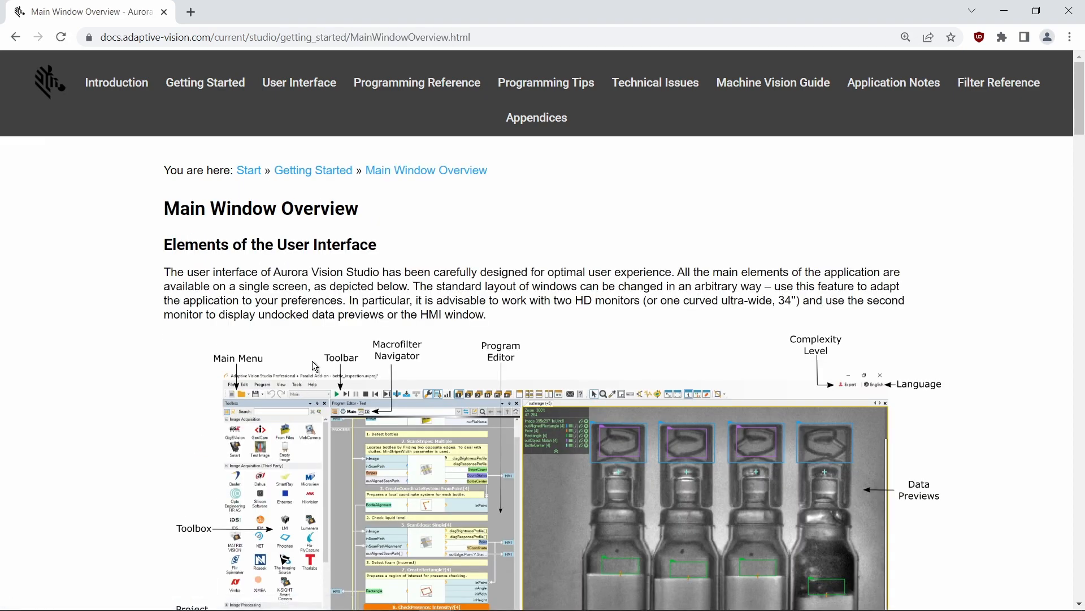
# Return to the docs start page and open the Main Menu and Application Toolbar page
pyautogui.click(15, 36)
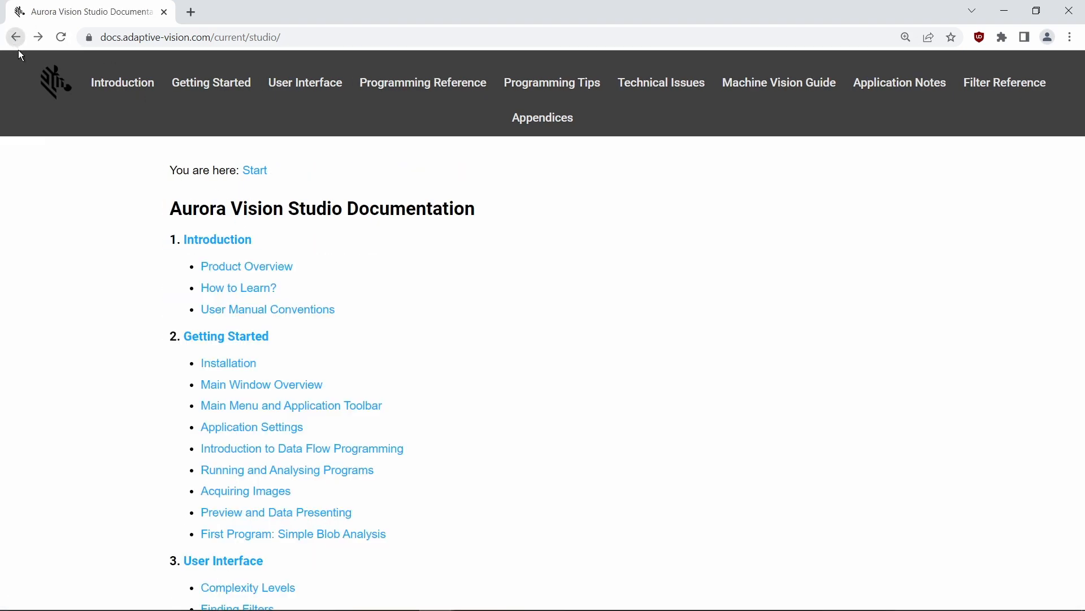
pyautogui.click(285, 405)
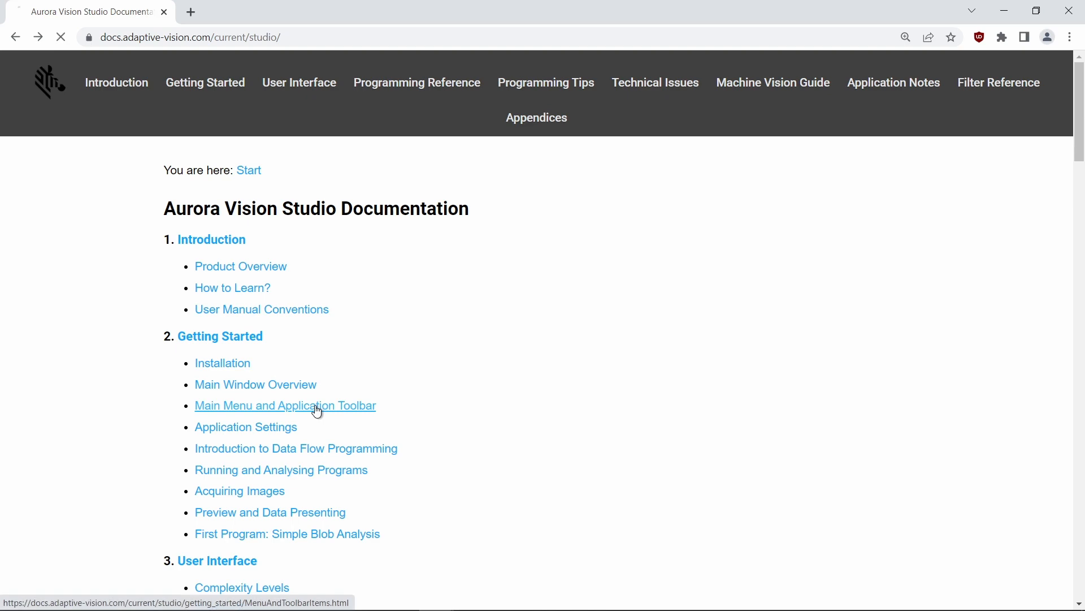
pyautogui.click(285, 404)
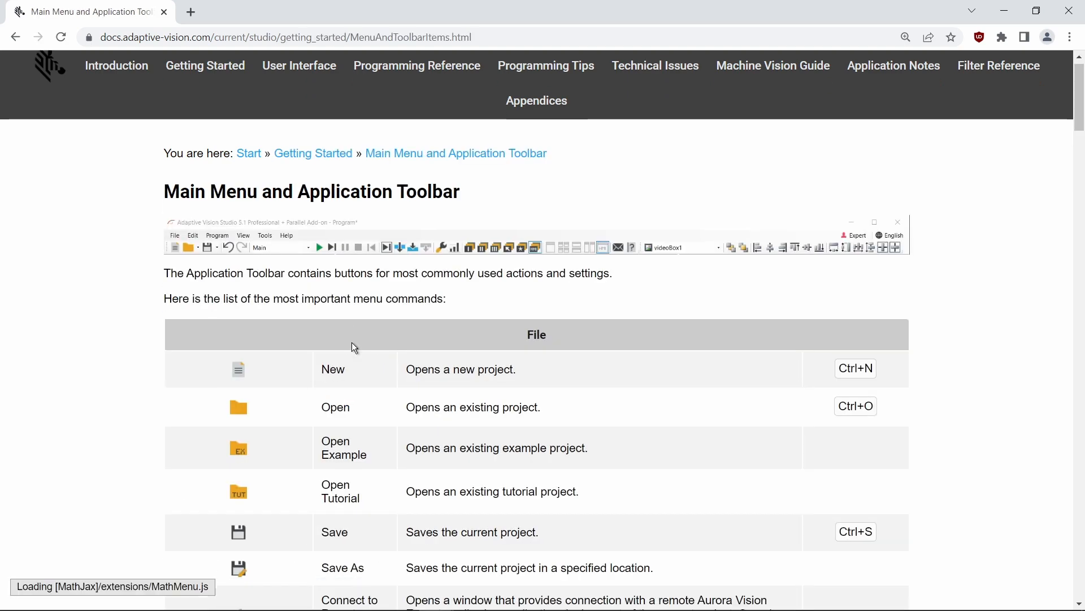